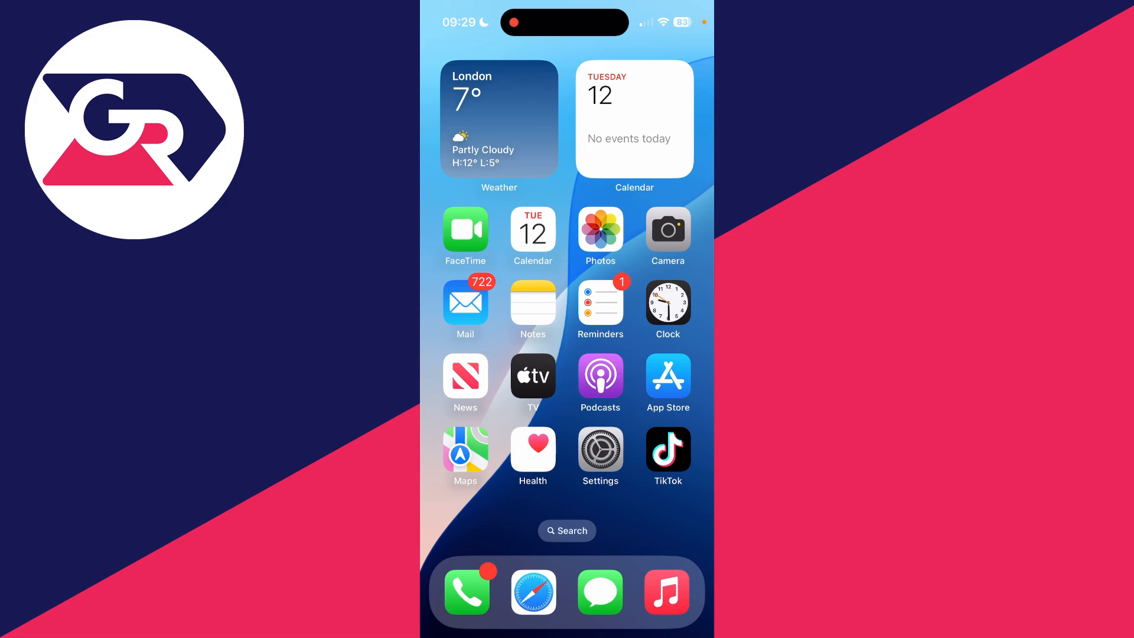
Switch on Airplane Mode from Control Center, cutting cellular data and Wi‑Fi.
click(600, 593)
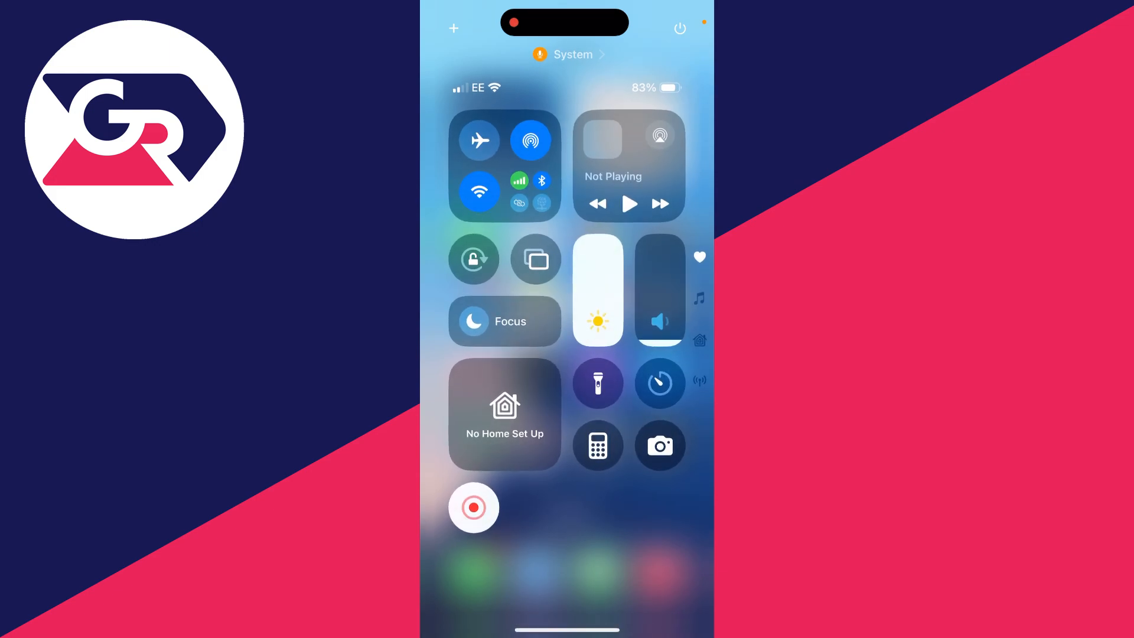
click(480, 139)
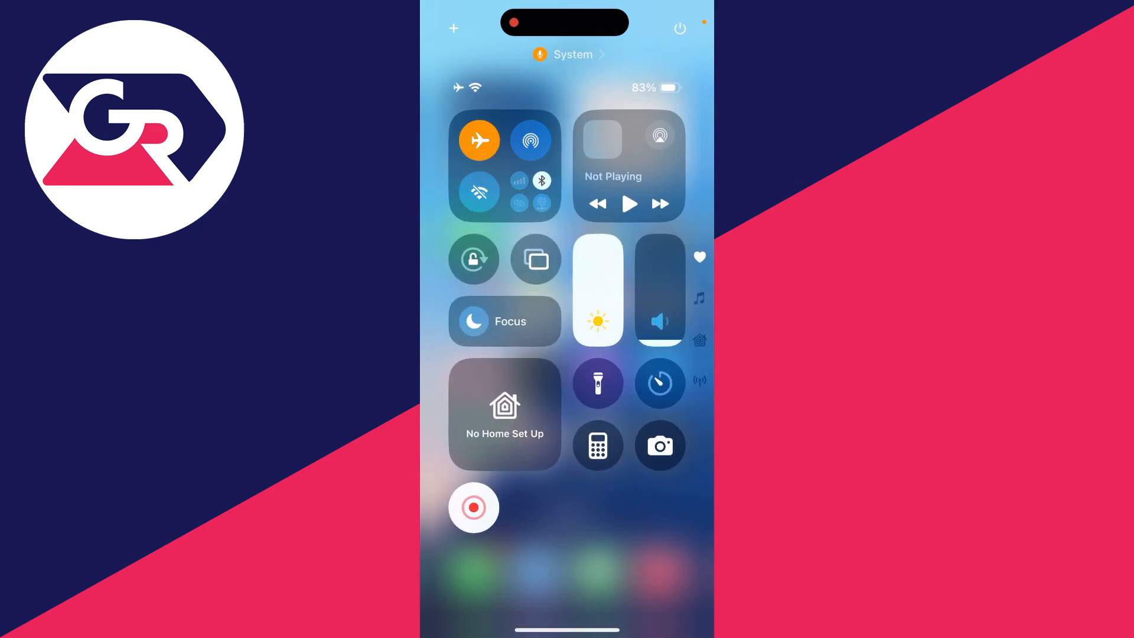